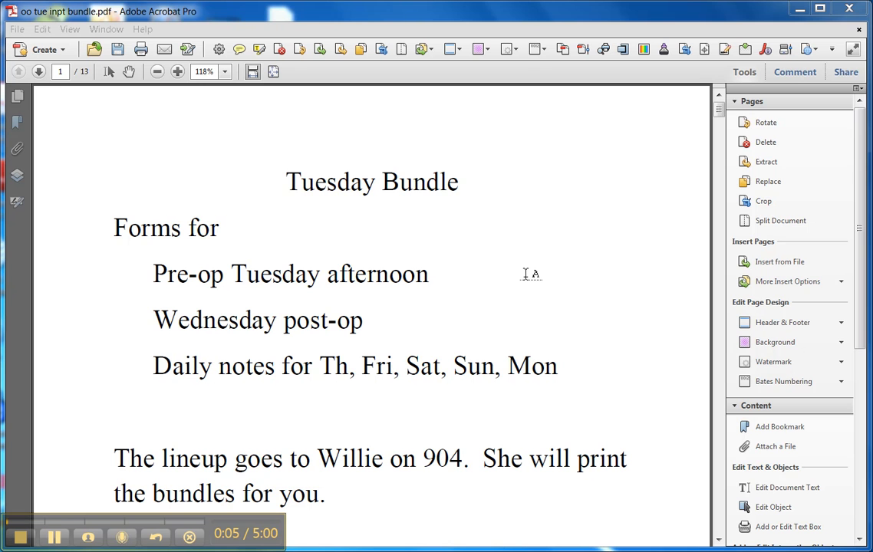
pyautogui.moveTo(499, 248)
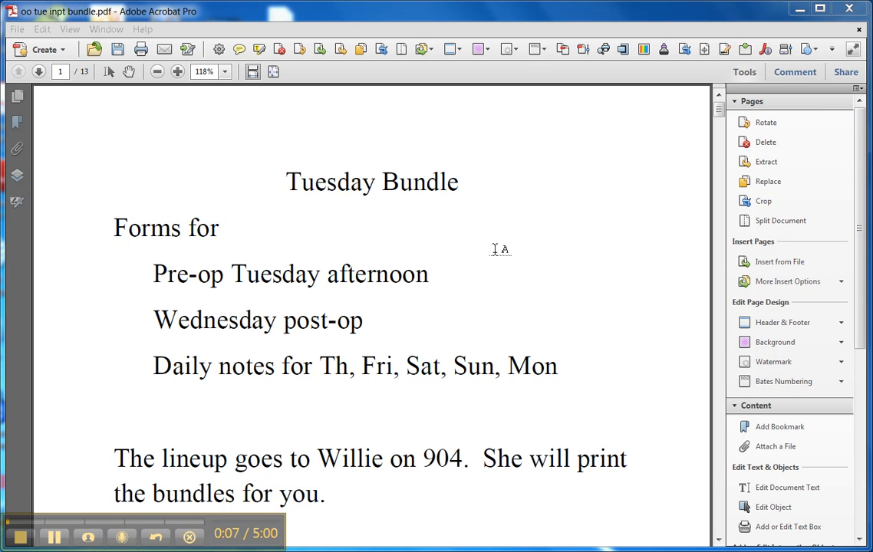
pyautogui.moveTo(525, 244)
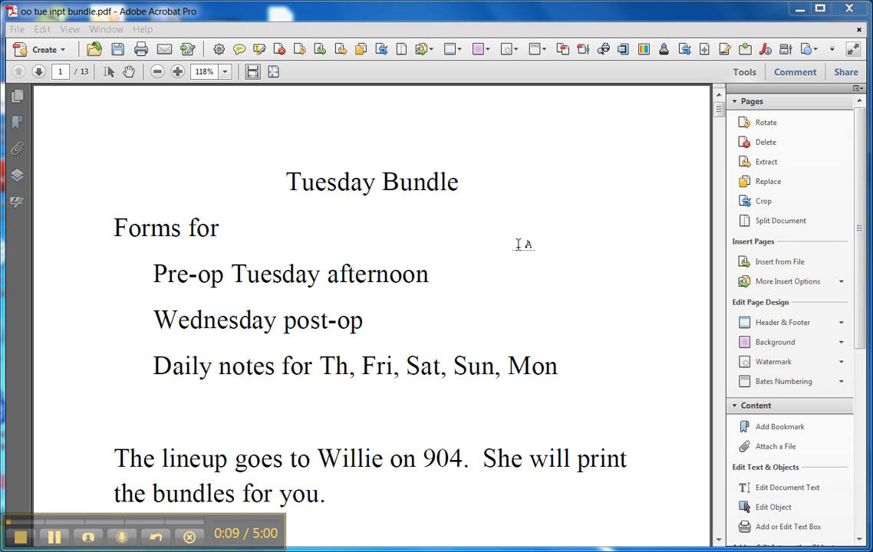
pyautogui.moveTo(514, 254)
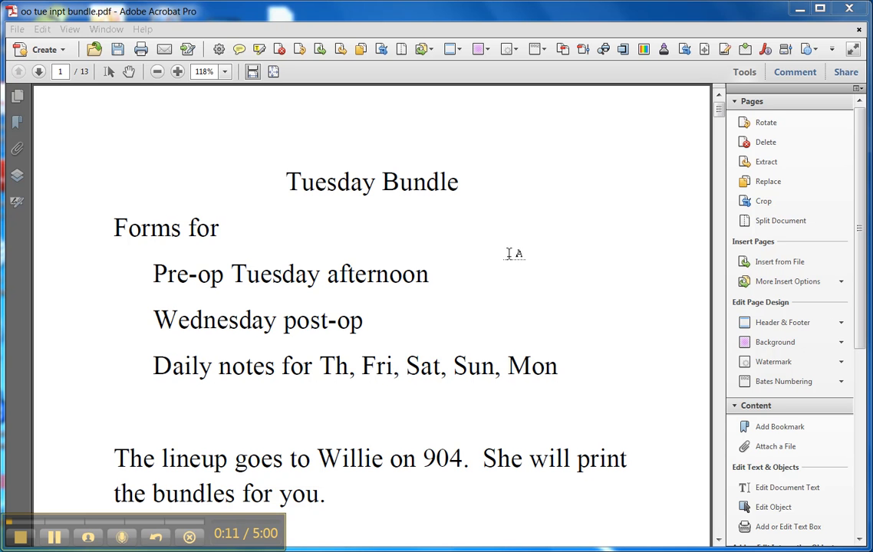
pyautogui.moveTo(454, 284)
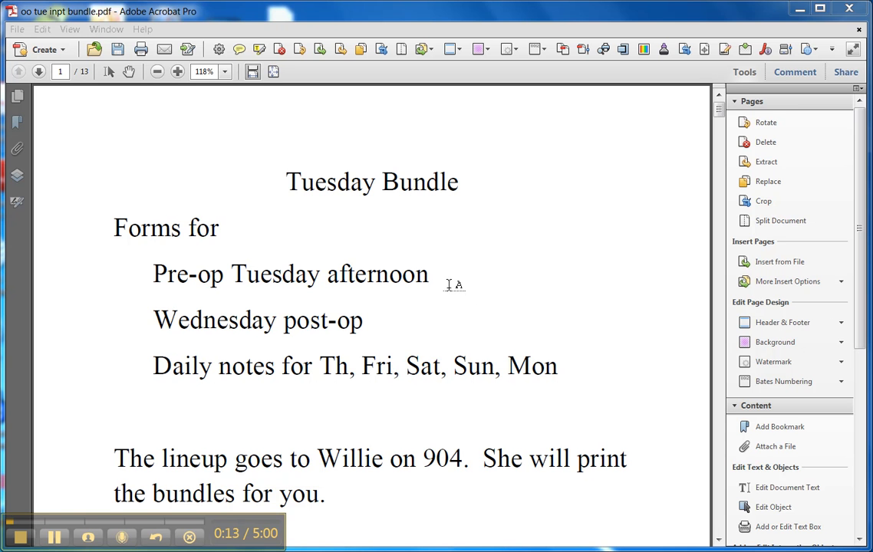
pyautogui.moveTo(414, 306)
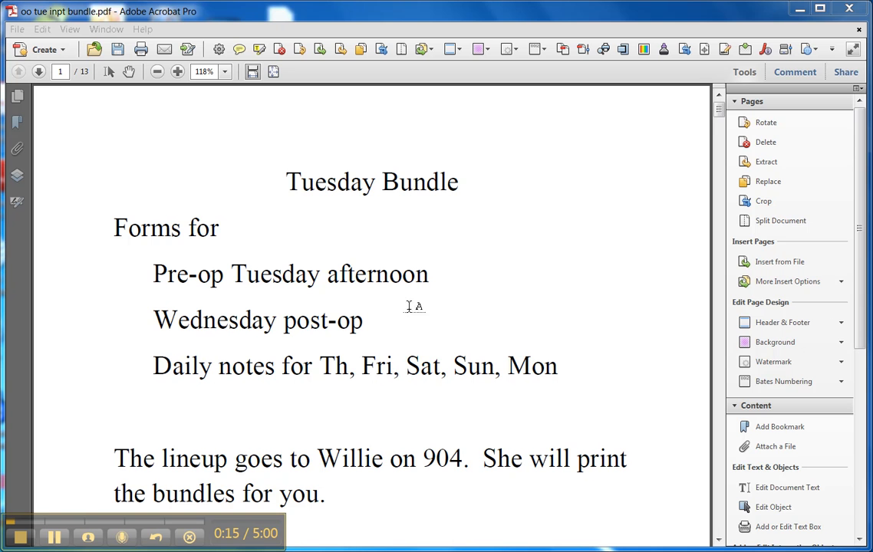
pyautogui.moveTo(380, 323)
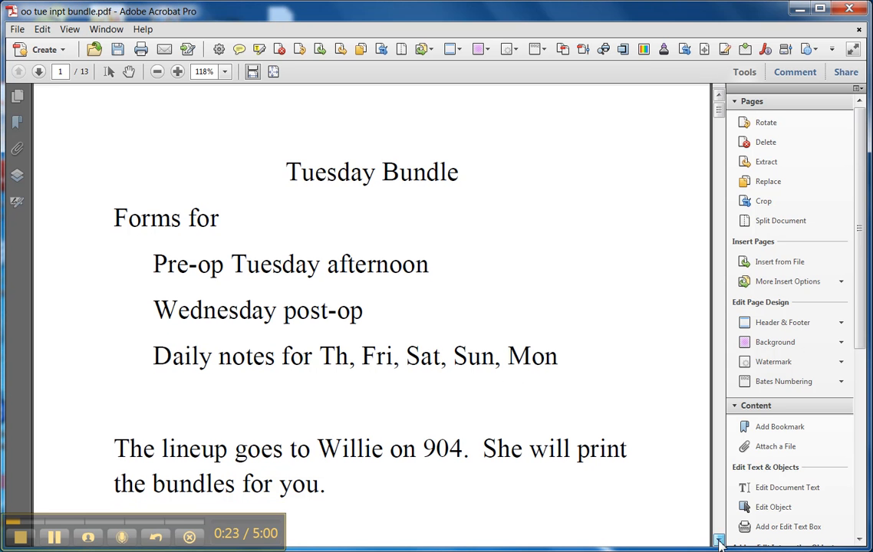
pyautogui.scroll(-3)
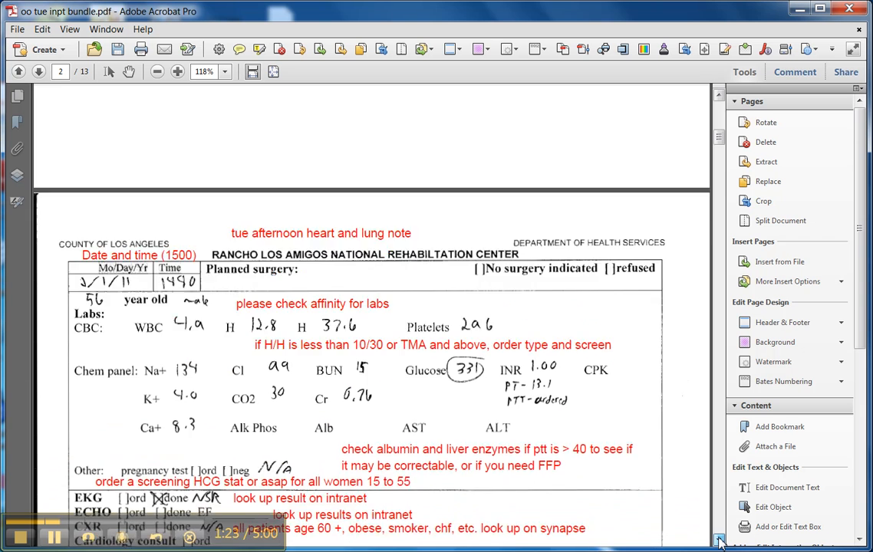
pyautogui.scroll(-3)
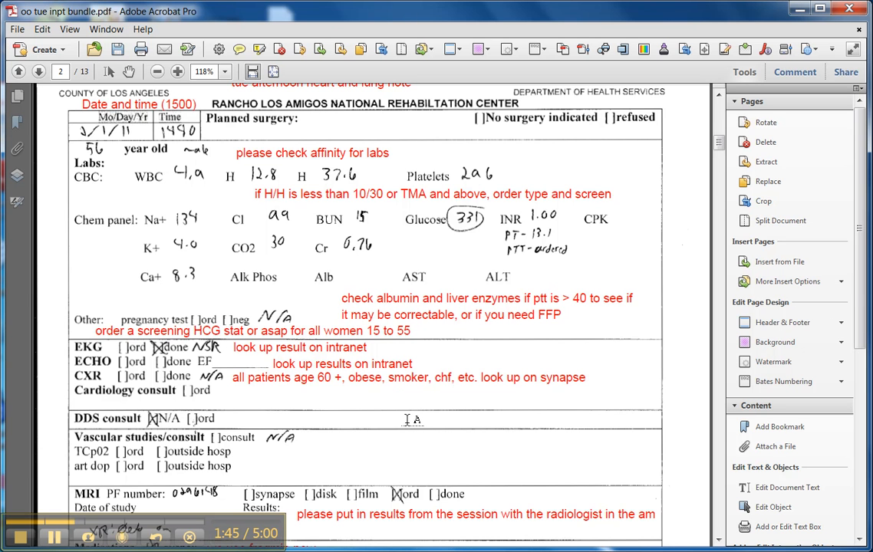
pyautogui.moveTo(341, 253)
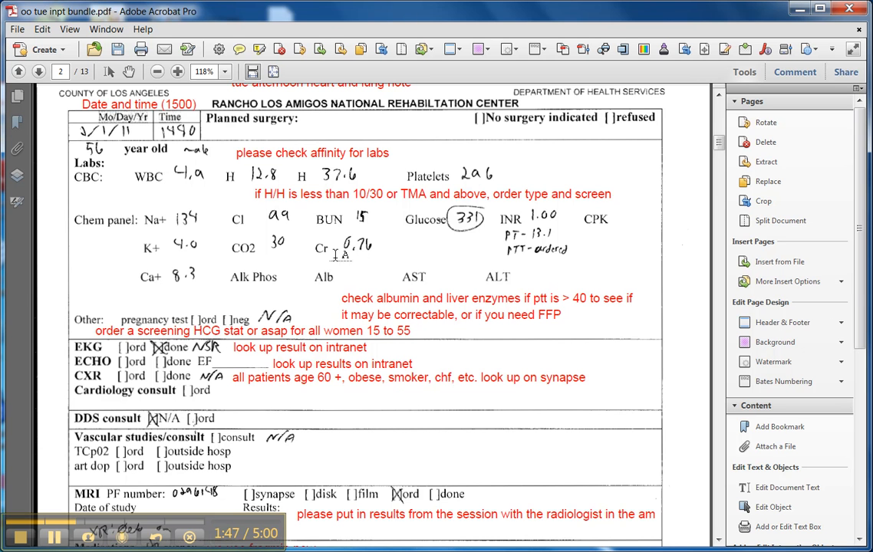
pyautogui.moveTo(258, 260)
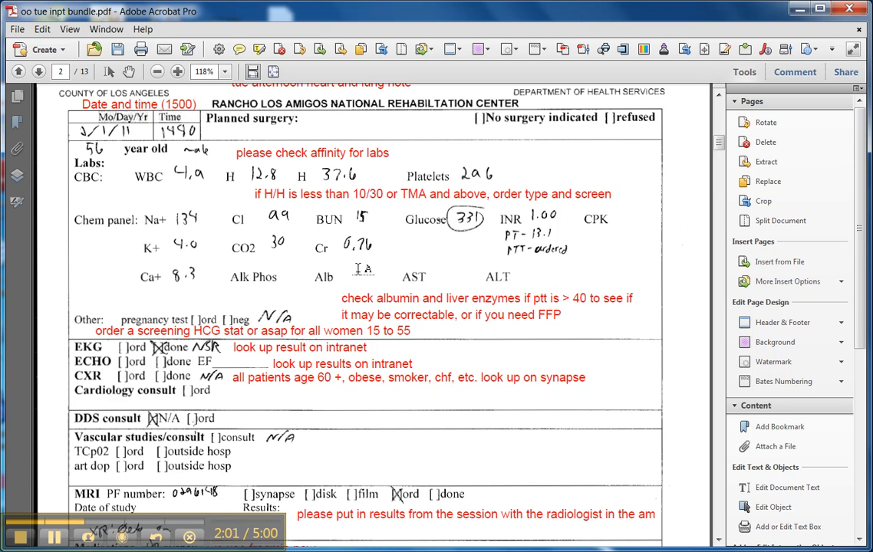
pyautogui.moveTo(616, 445)
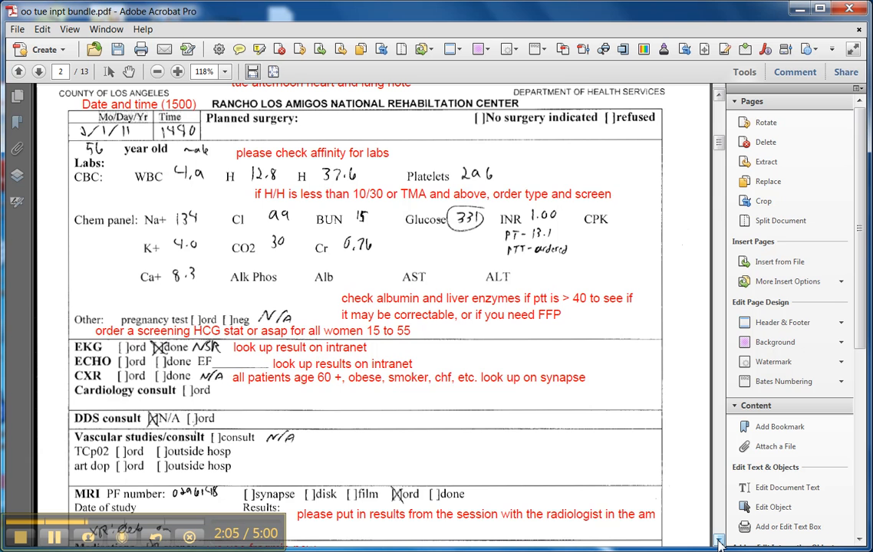
pyautogui.scroll(-3)
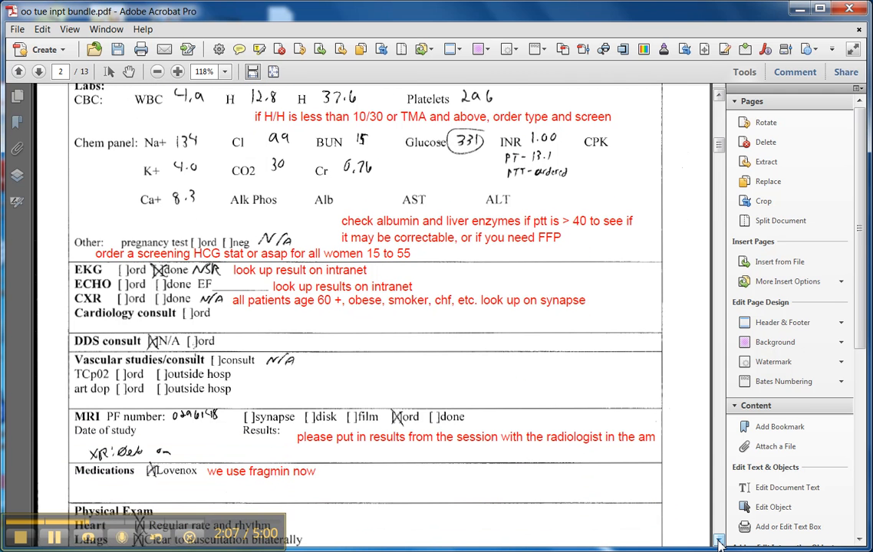
pyautogui.scroll(-3)
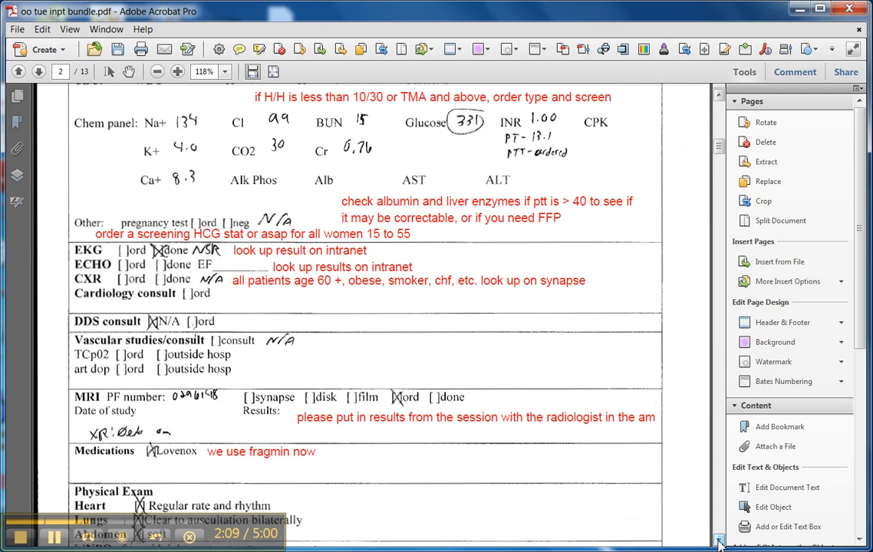
pyautogui.scroll(-3)
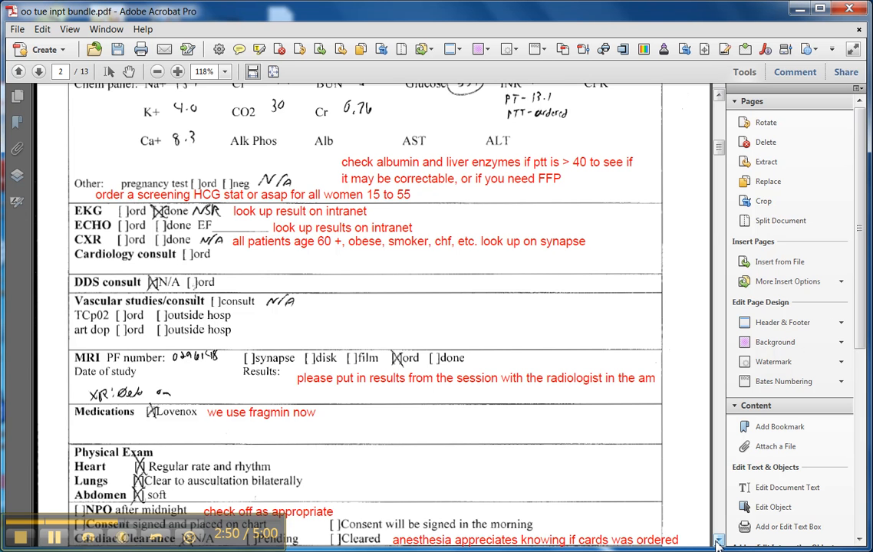
pyautogui.scroll(3)
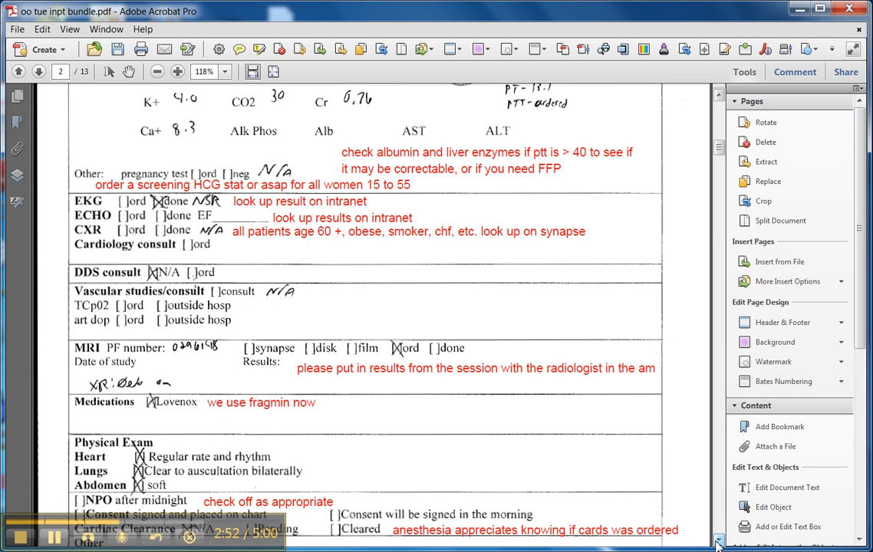
pyautogui.scroll(-3)
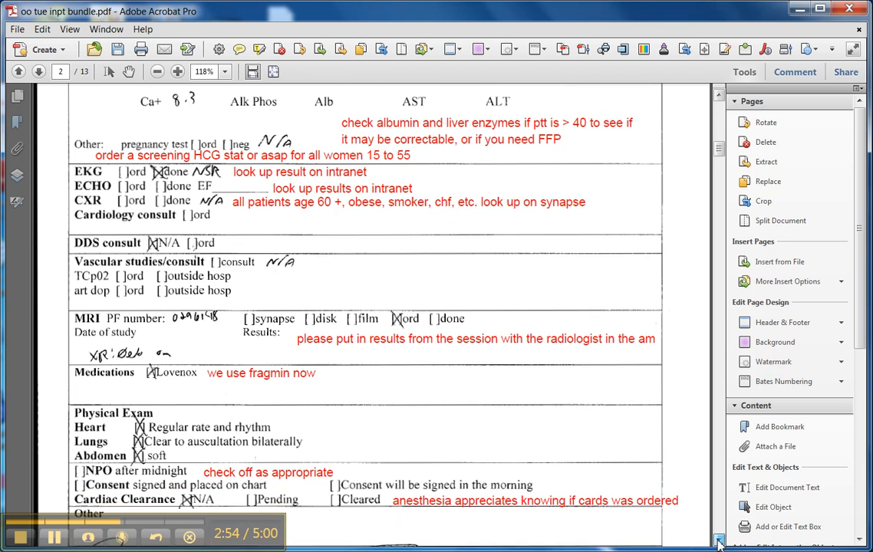
pyautogui.scroll(-3)
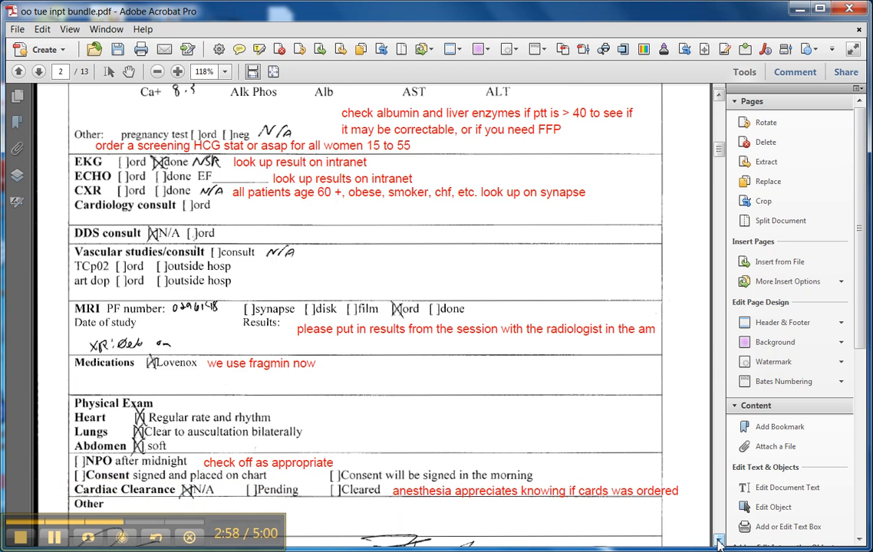
pyautogui.scroll(-3)
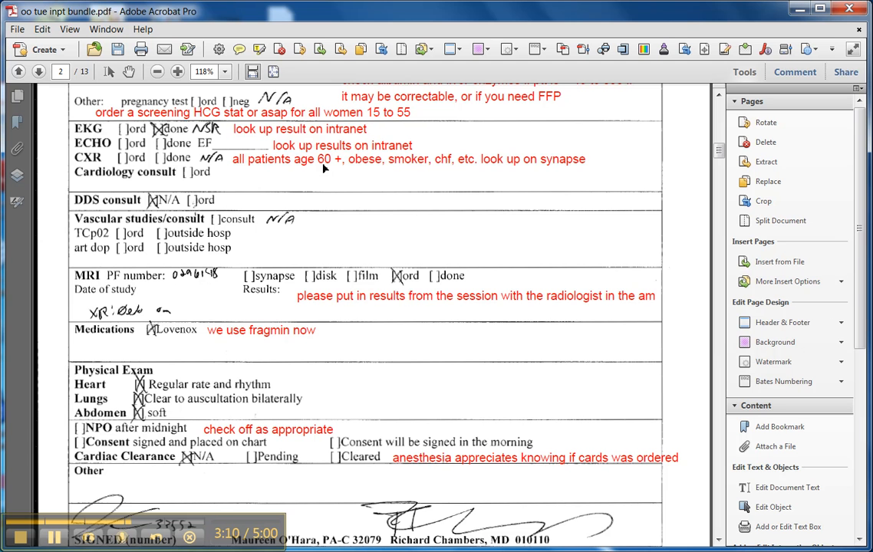
pyautogui.moveTo(338, 172)
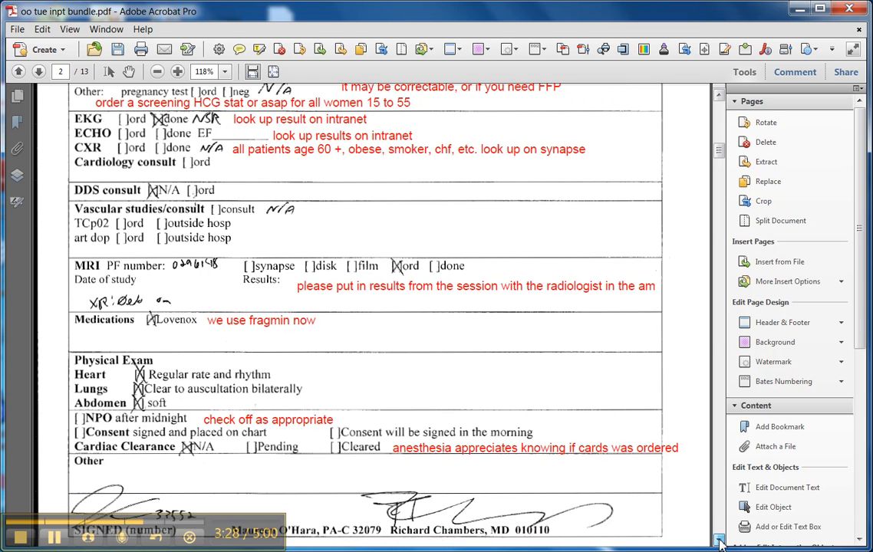
pyautogui.scroll(-3)
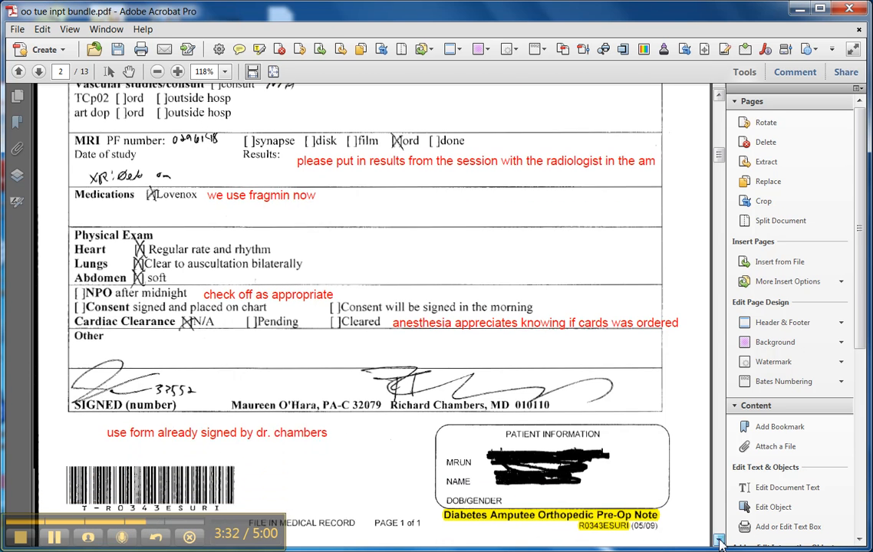
pyautogui.scroll(-3)
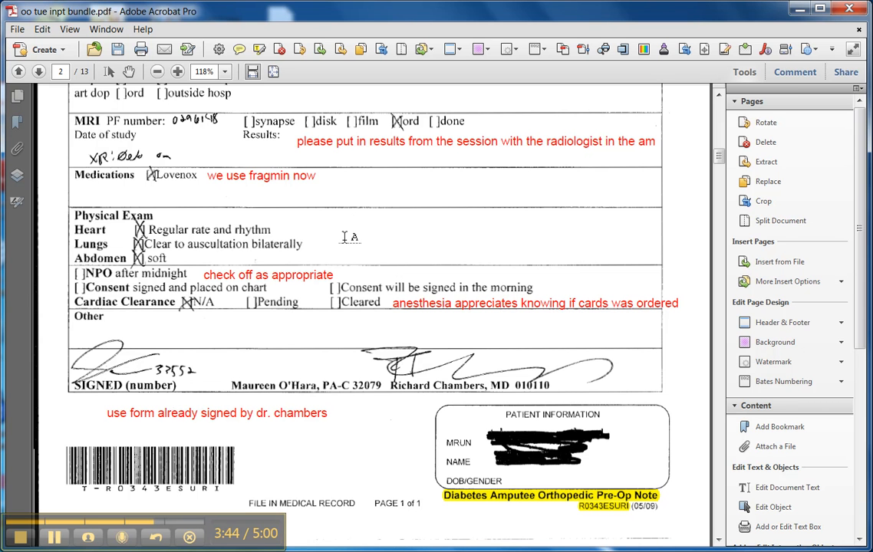
pyautogui.moveTo(436, 382)
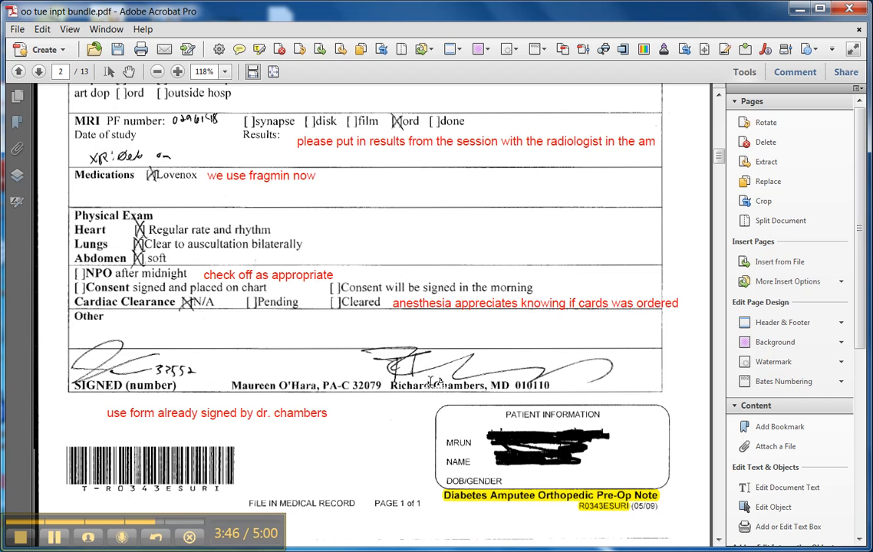
pyautogui.scroll(-3)
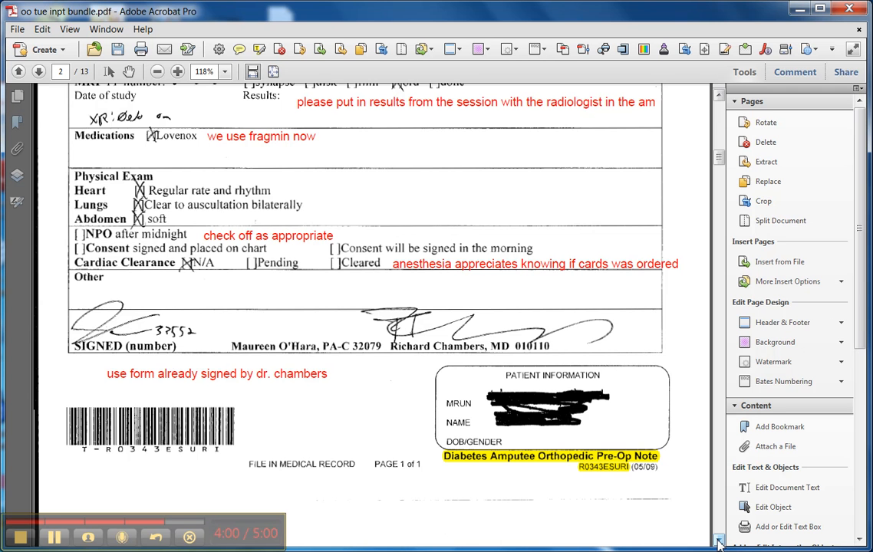
pyautogui.scroll(-3)
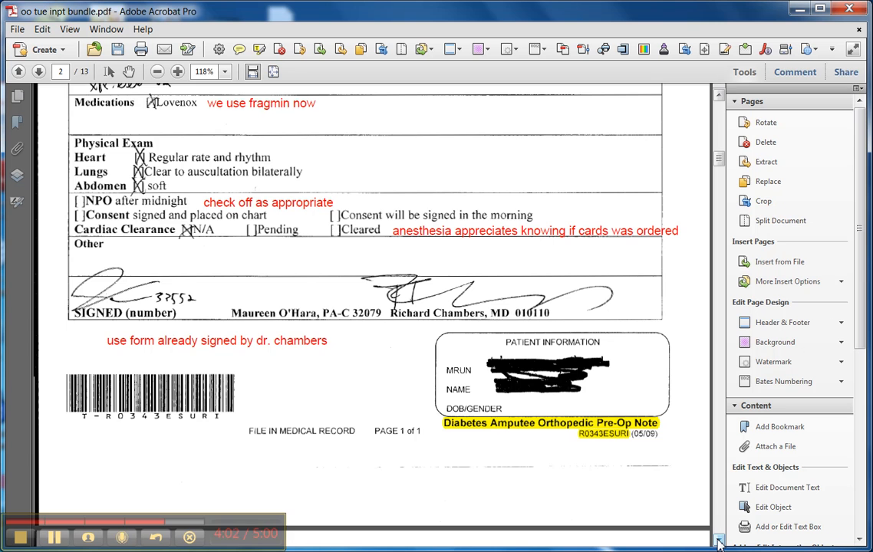